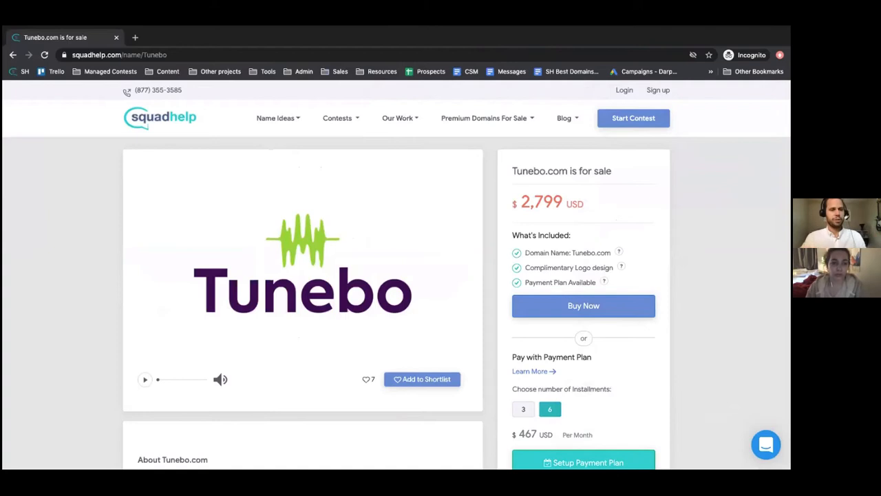
Open the support chat panel on the Tunebo.com sale listing.
left_click(765, 444)
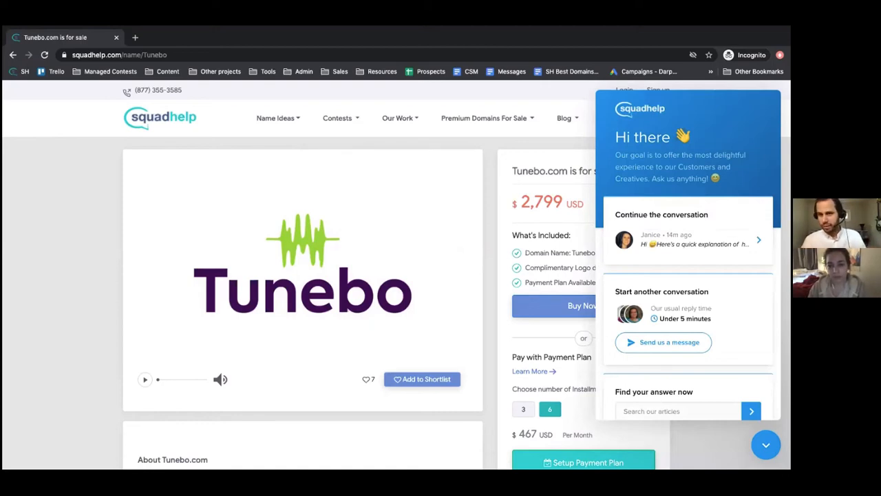
mouse_move(695, 425)
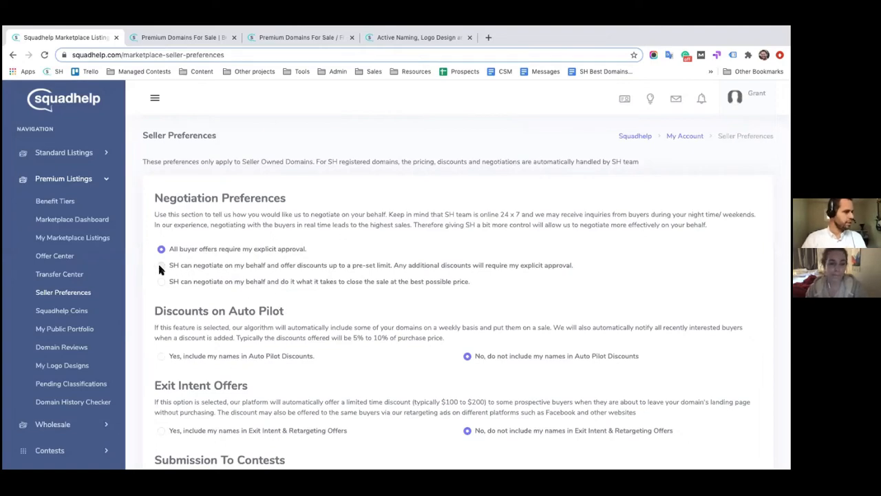
Try the preset discount limit, then choose 'do whatever it takes to sell' negotiation.
left_click(161, 265)
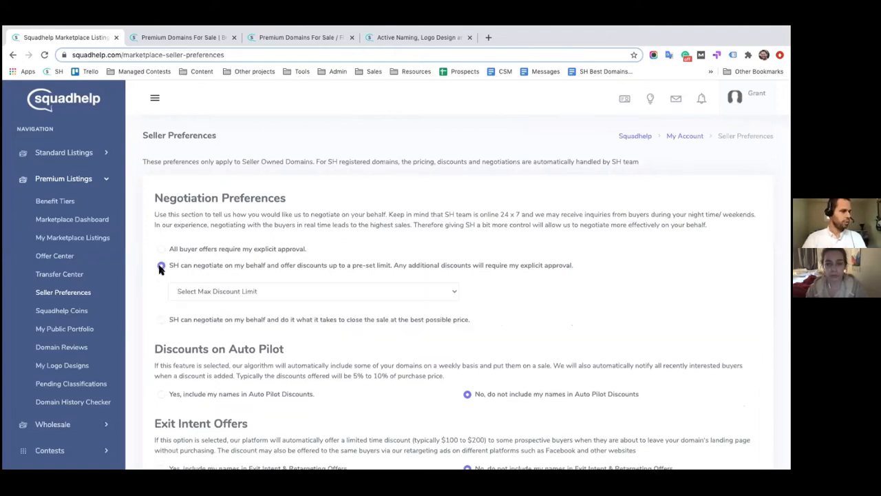
left_click(313, 291)
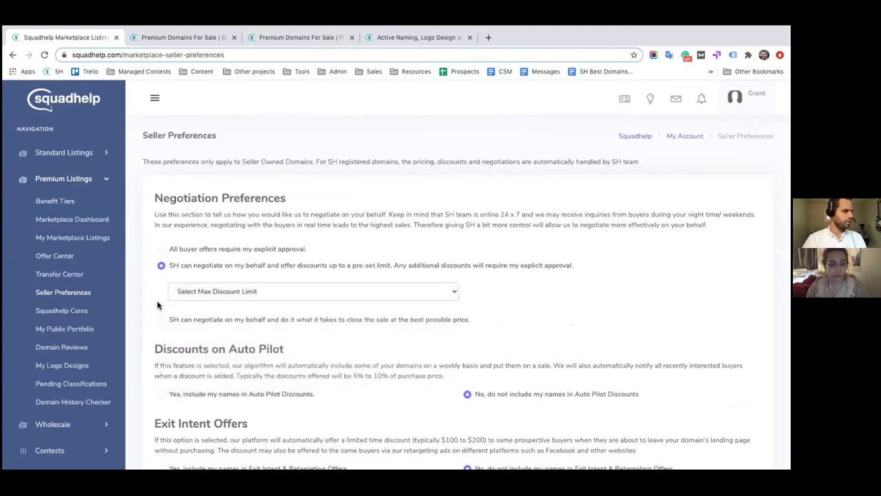
mouse_move(162, 323)
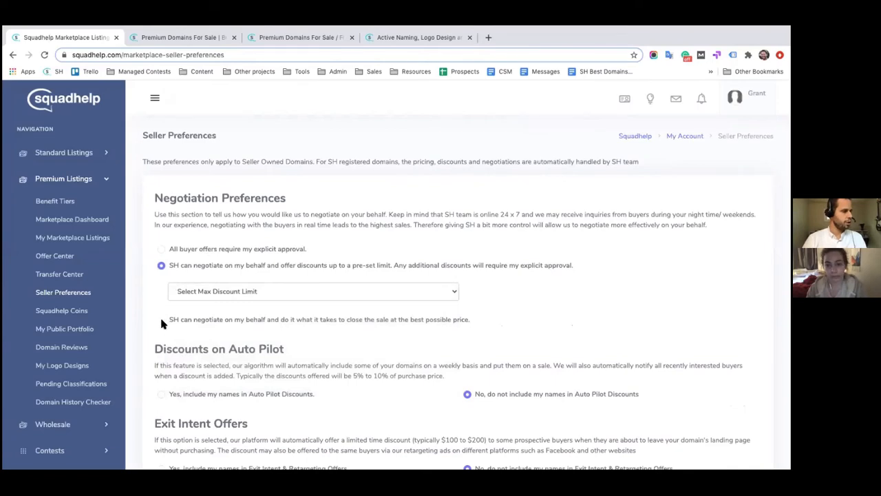
left_click(161, 281)
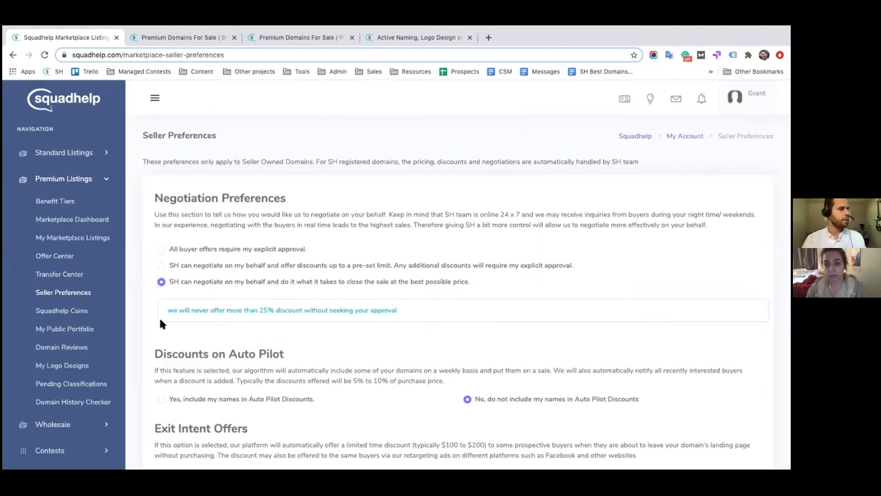
scroll("down", 3)
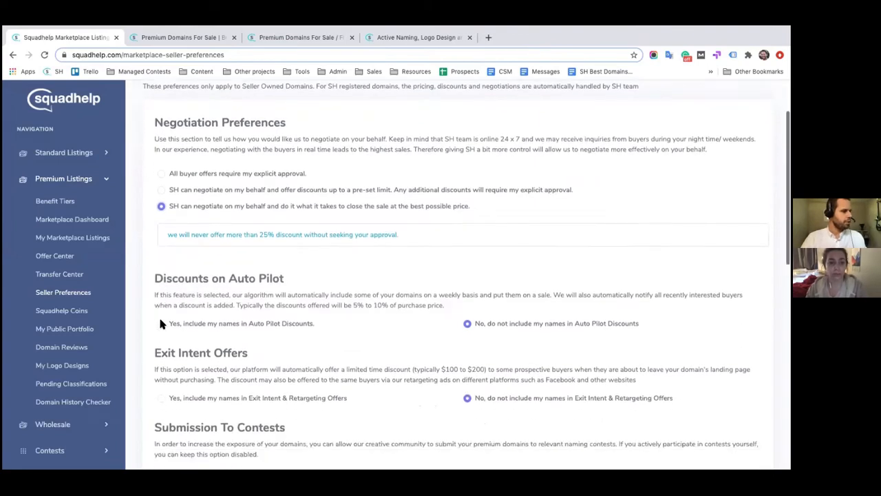
scroll("down", 3)
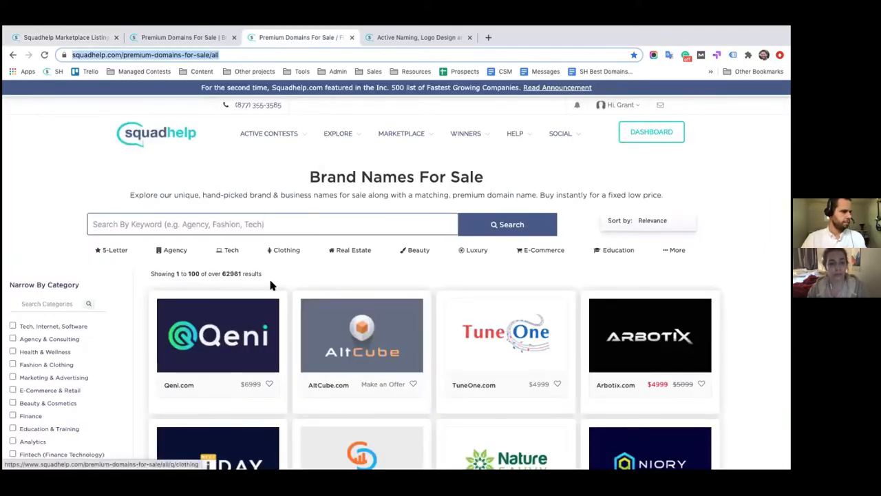
Scroll the Premium Domains For Sale page down to the discounted On Sale Names.
scroll("down", 3)
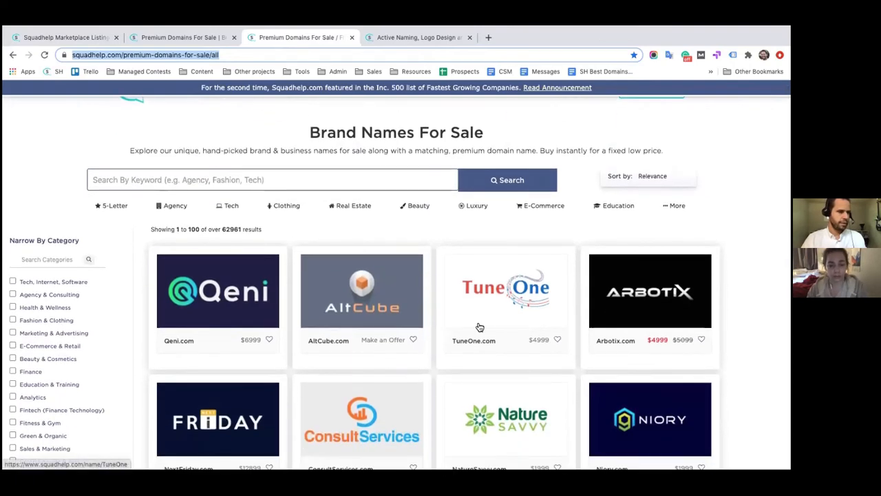
mouse_move(667, 349)
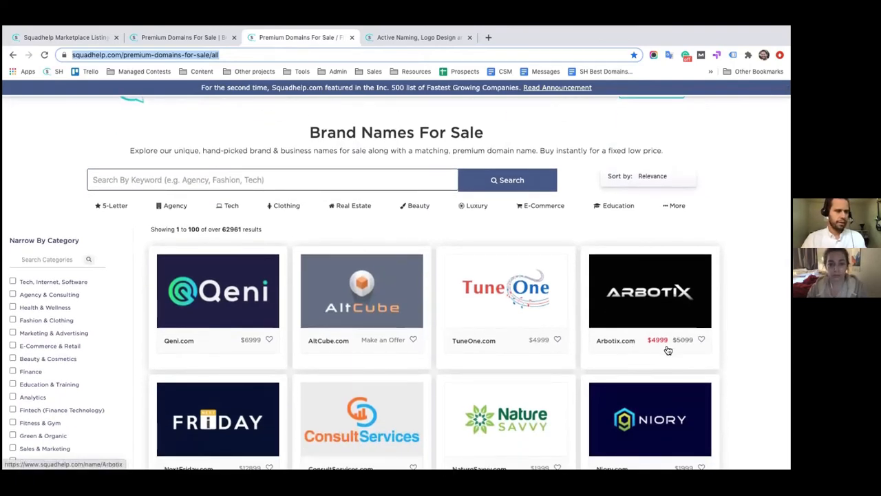
mouse_move(654, 348)
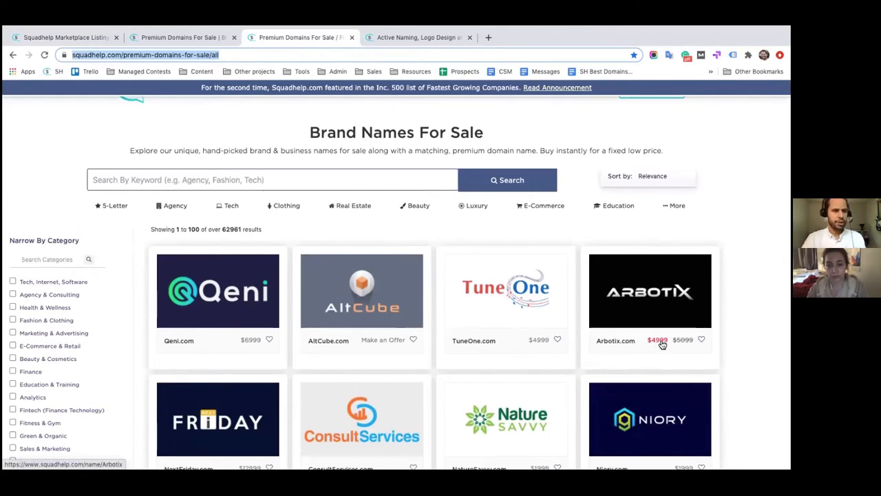
scroll("down", 3)
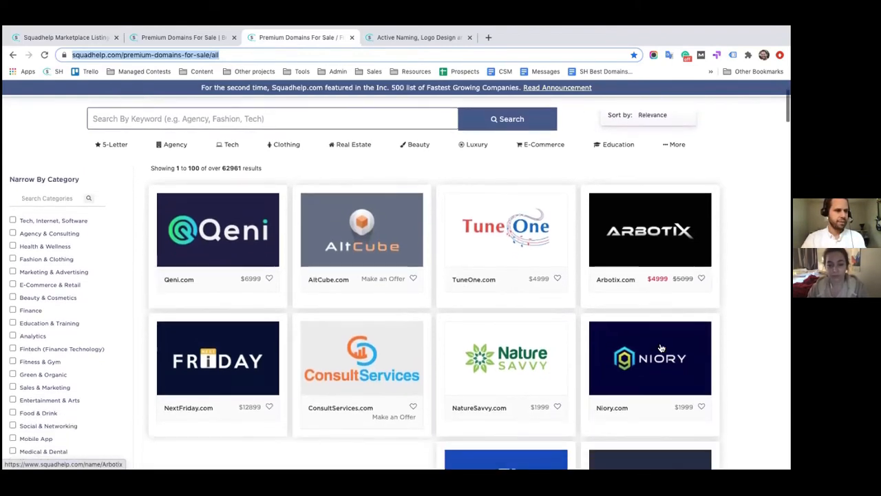
scroll("down", 3)
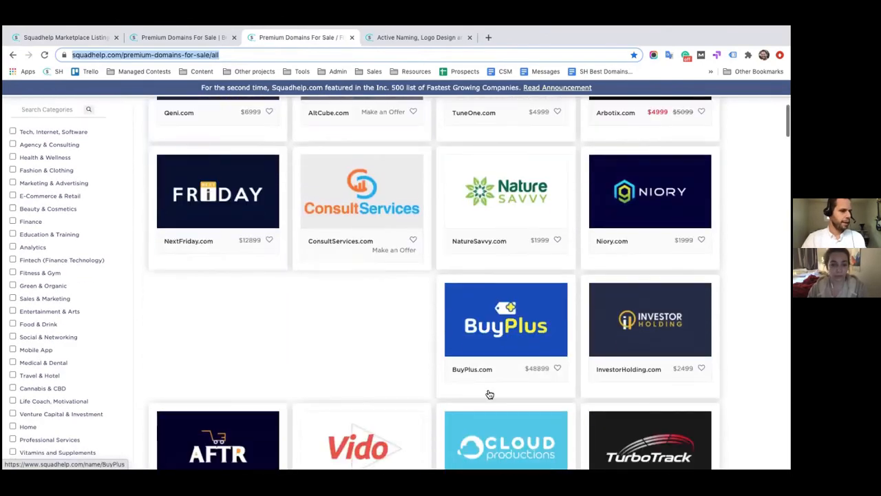
scroll("down", 3)
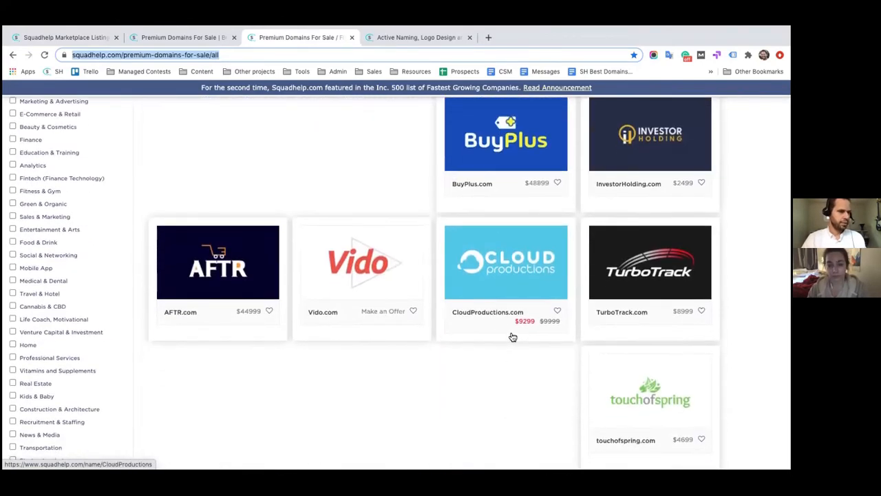
scroll("up", 3)
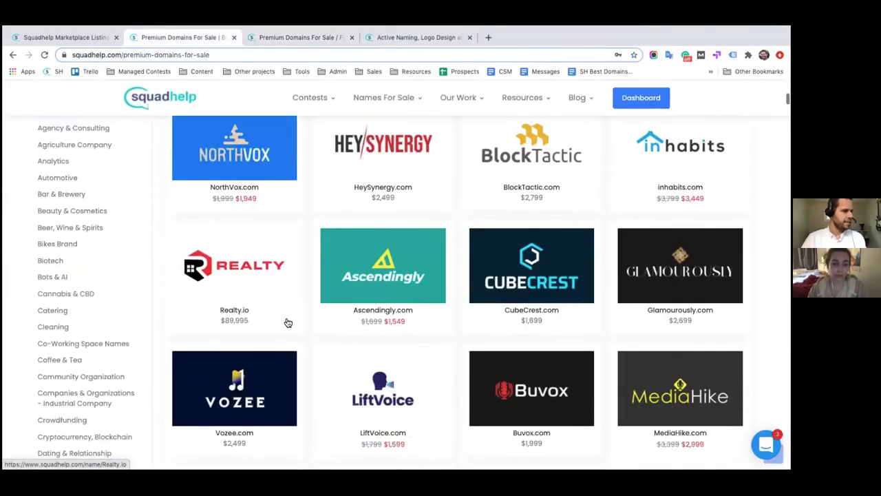
scroll("down", 3)
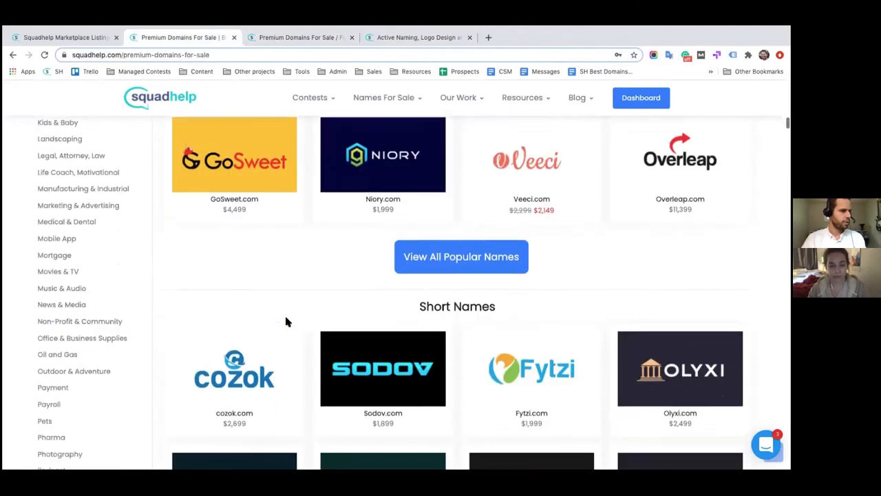
scroll("down", 3)
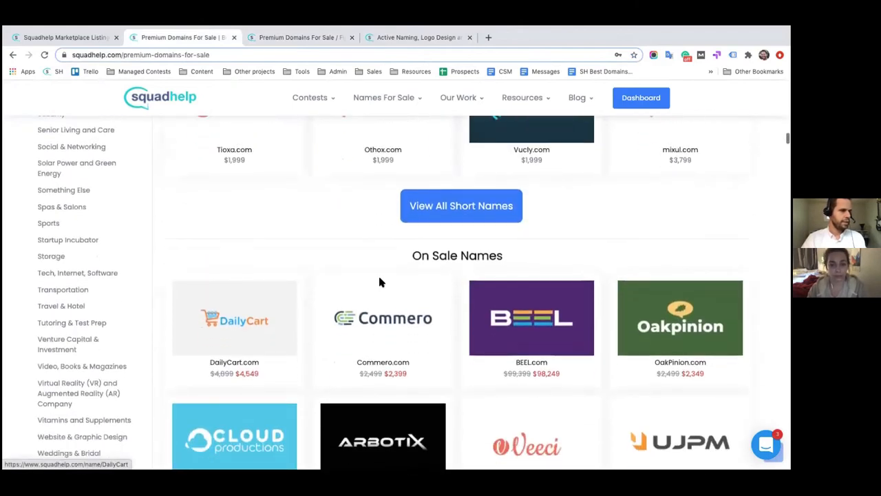
mouse_move(501, 254)
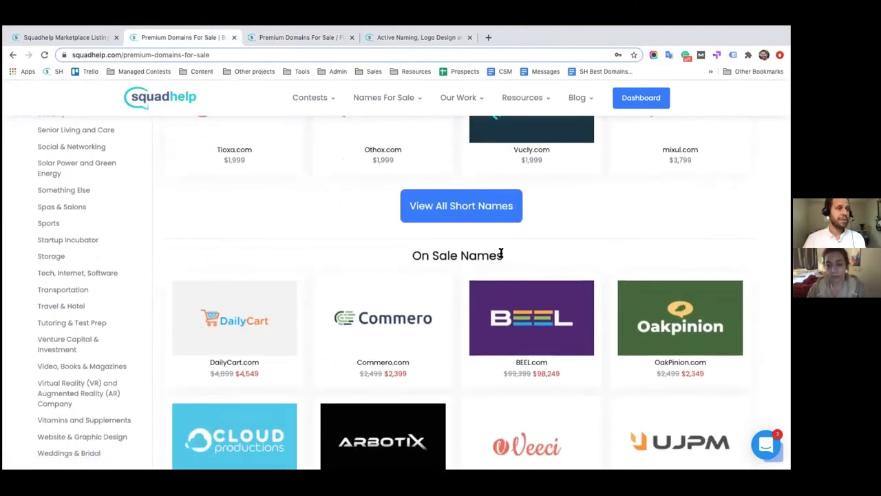
mouse_move(416, 247)
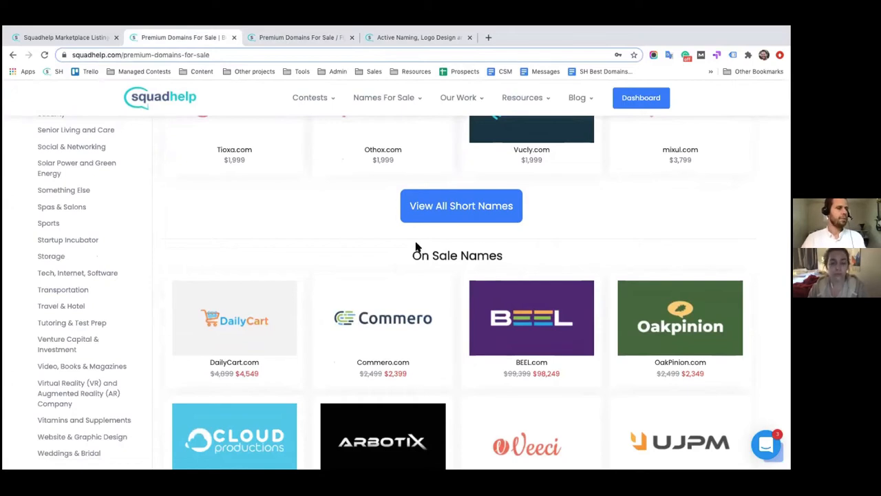
mouse_move(367, 238)
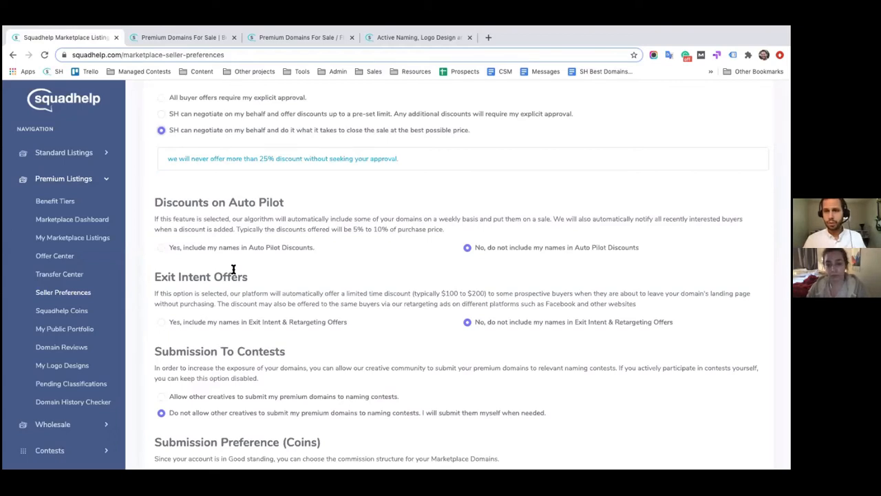
Scroll the marketplace and open the AltCube.com domain sale listing.
scroll("down", 3)
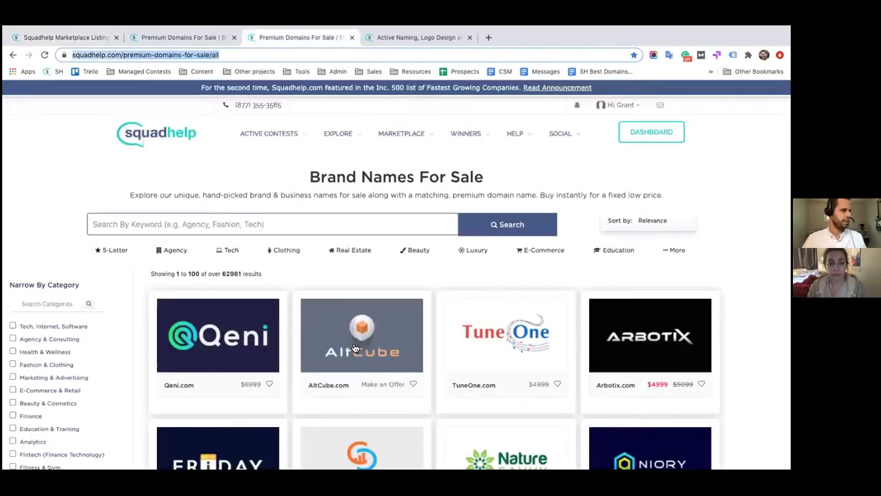
left_click(361, 335)
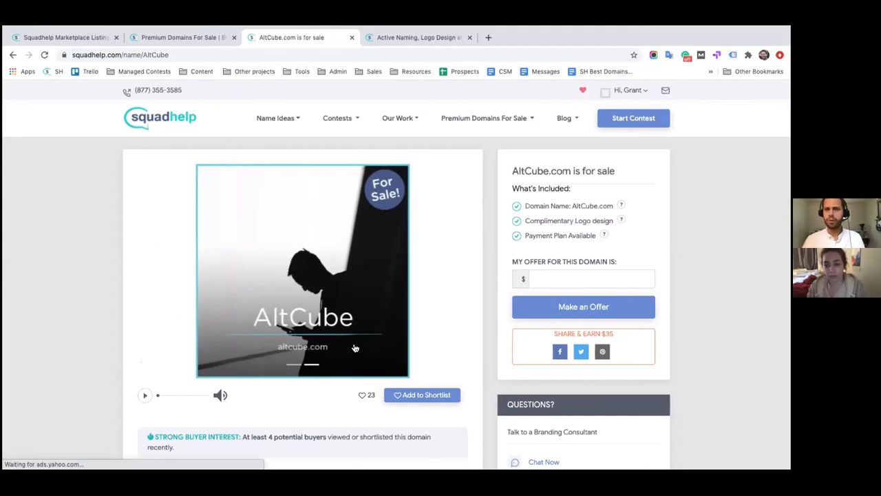
mouse_move(259, 172)
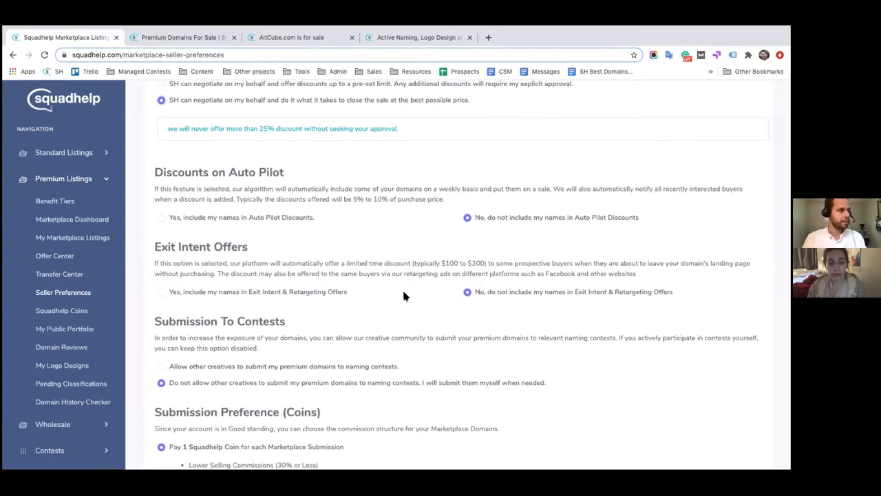
Scroll Seller Preferences to the contest-submission and coin commission options.
scroll("down", 3)
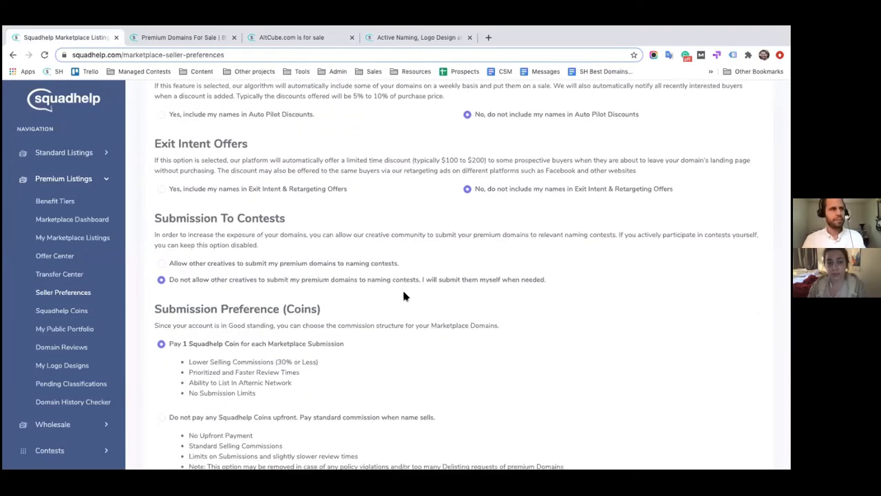
mouse_move(407, 94)
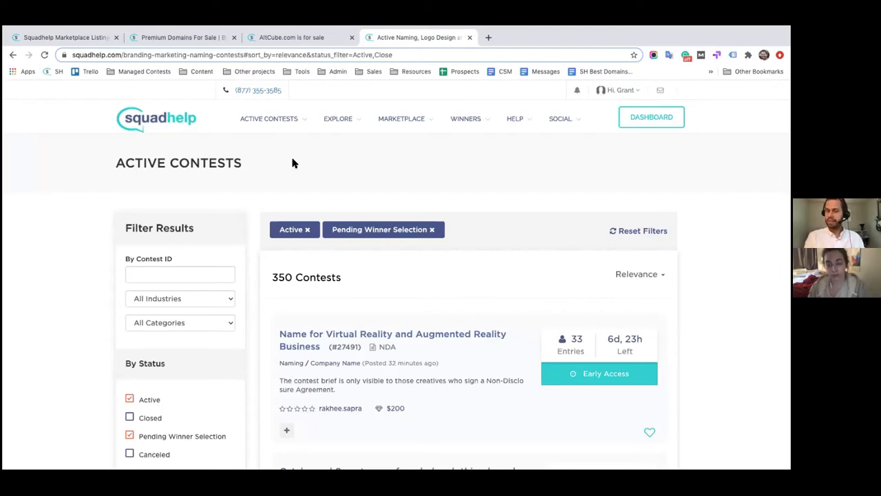
mouse_move(222, 139)
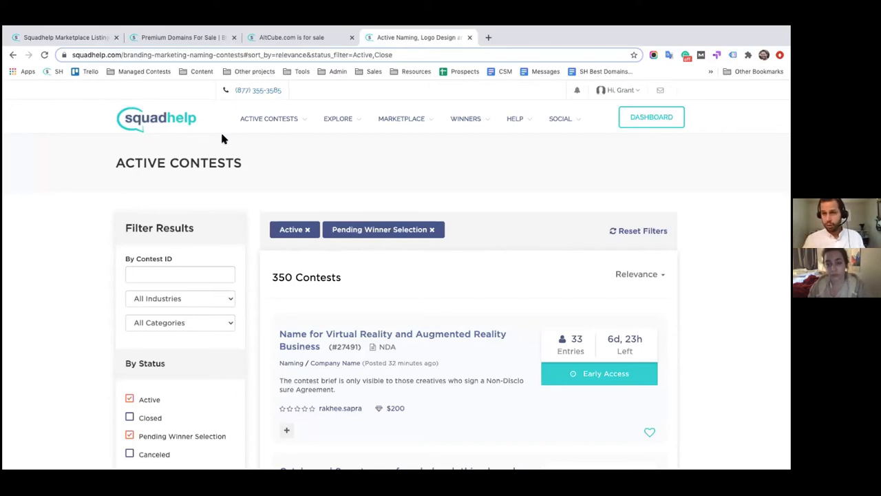
Switch back to the Squadhelp Marketplace Listing tab with Seller Preferences.
left_click(61, 37)
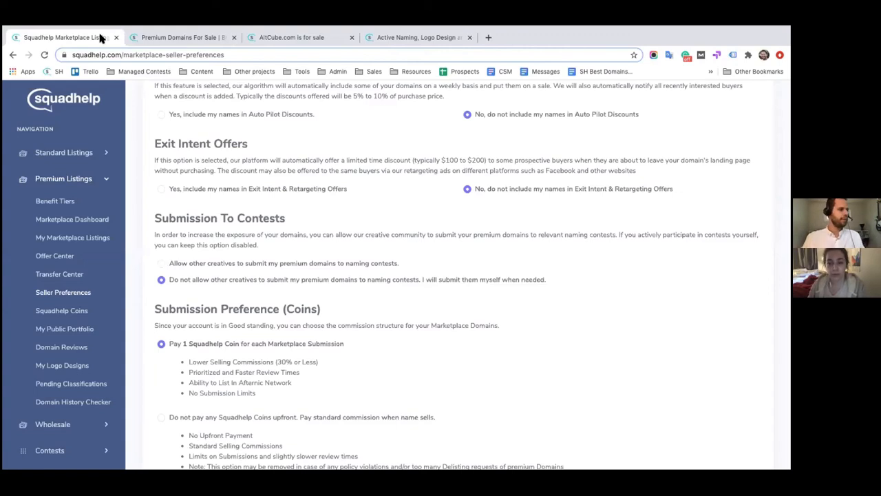
mouse_move(140, 211)
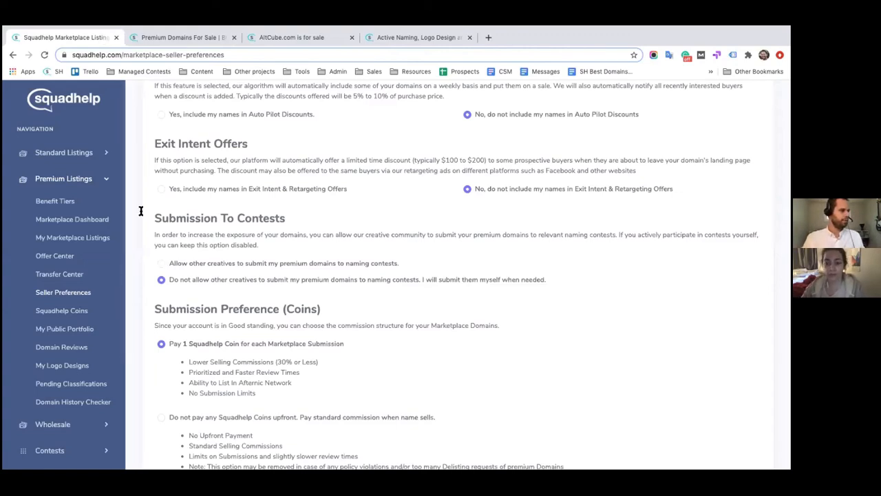
Scroll down to Renewal Preference, showing the pay-$10-fee renewal option.
scroll("down", 3)
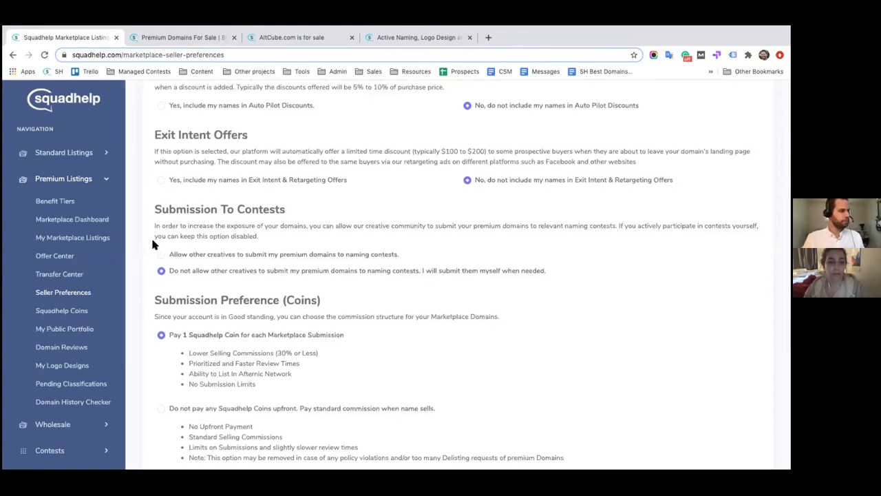
scroll("down", 3)
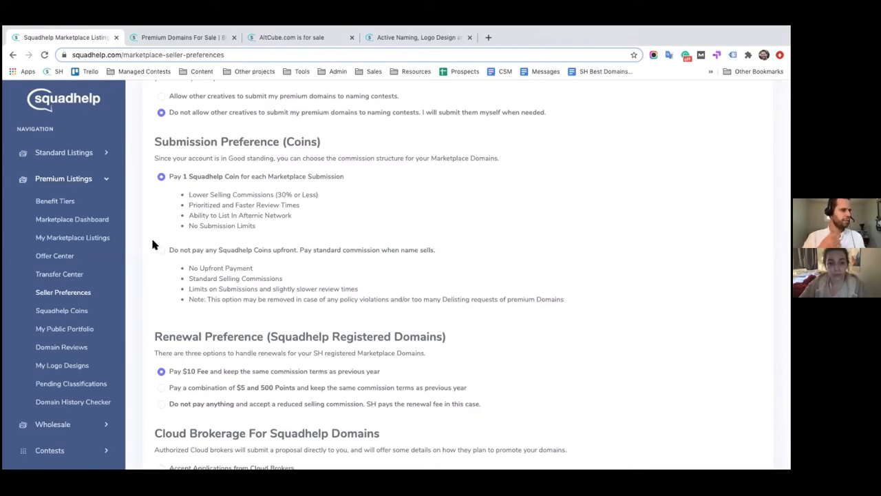
mouse_move(606, 323)
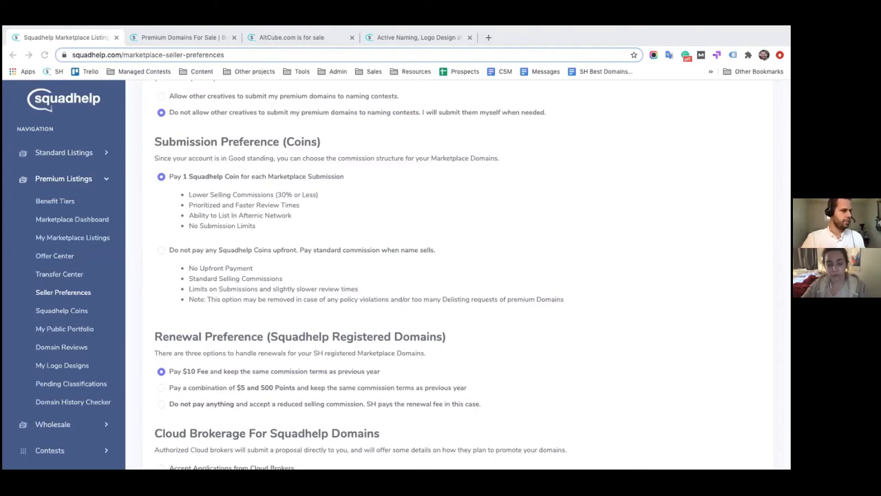
Scroll to the Cloud Brokerage section and the Save Preferences button.
scroll("down", 3)
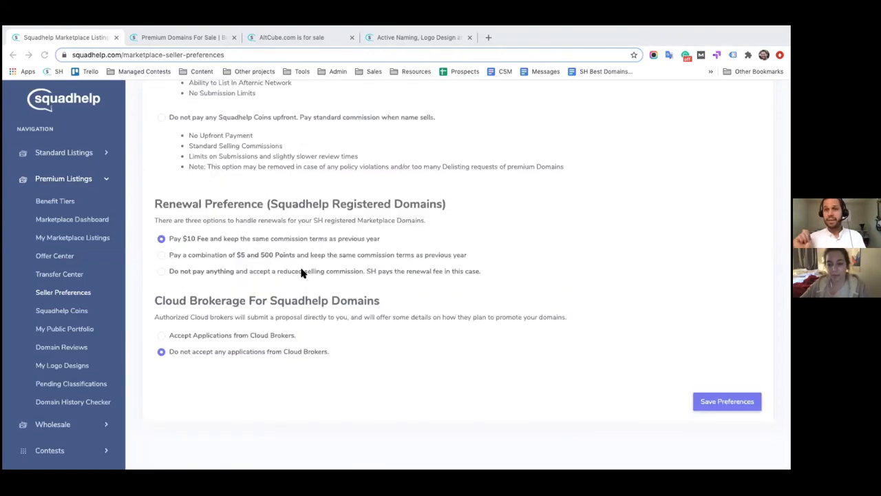